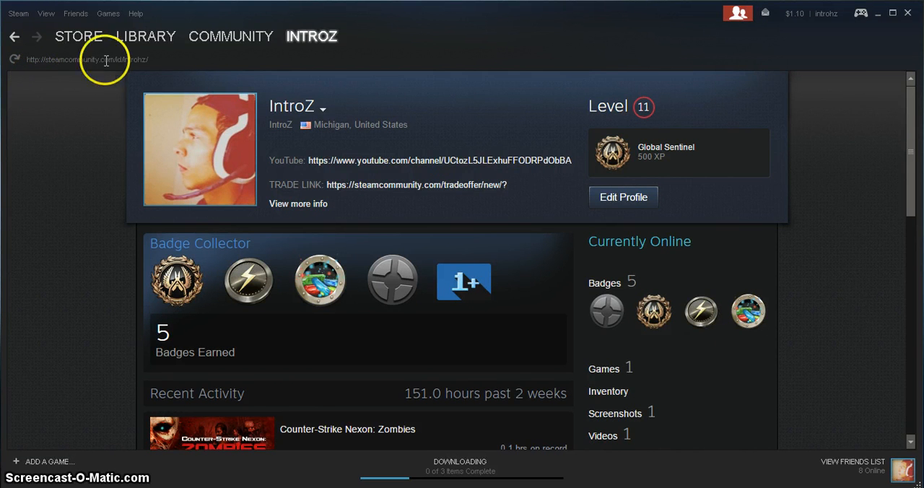
mouse_move(449, 242)
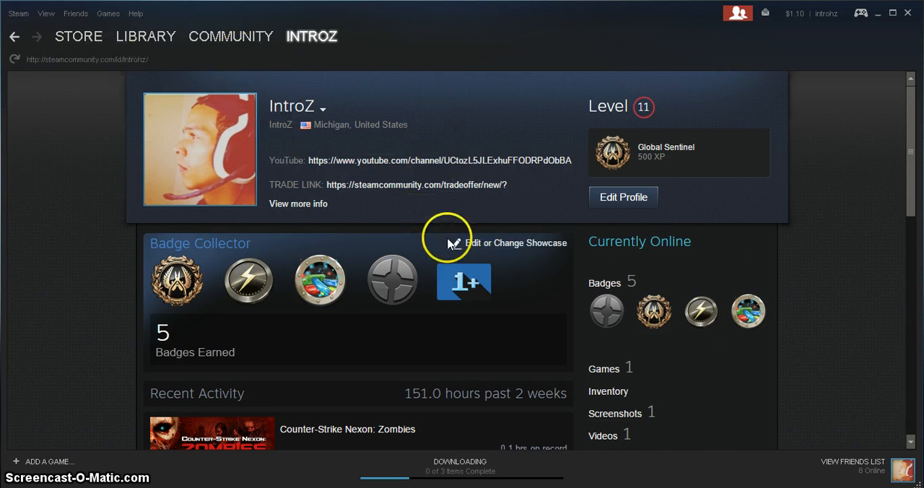
mouse_move(459, 208)
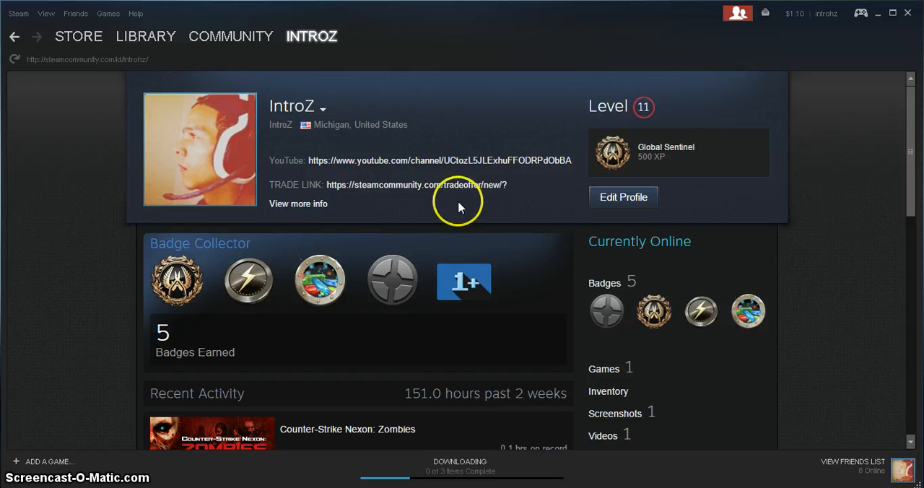
mouse_move(435, 118)
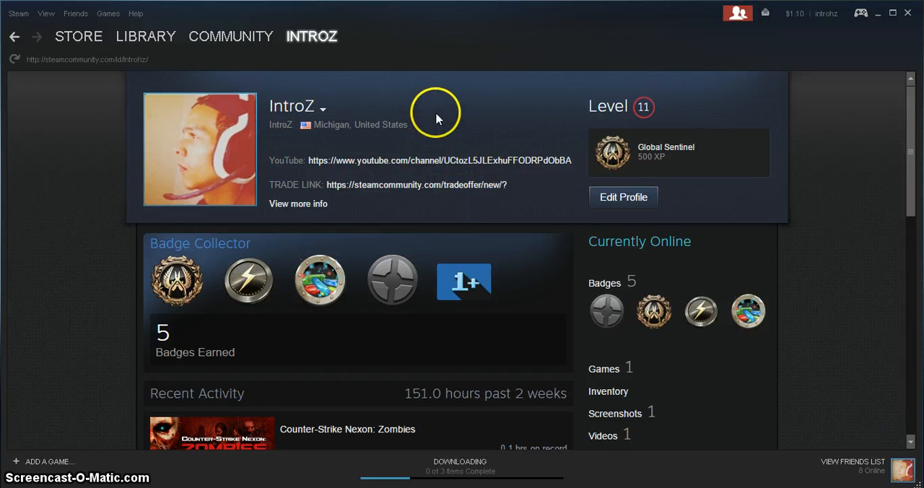
mouse_move(440, 109)
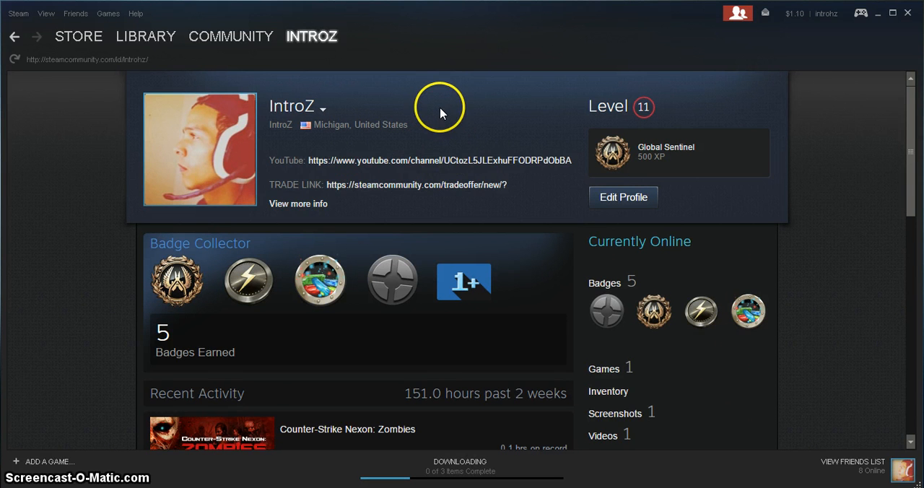
mouse_move(807, 52)
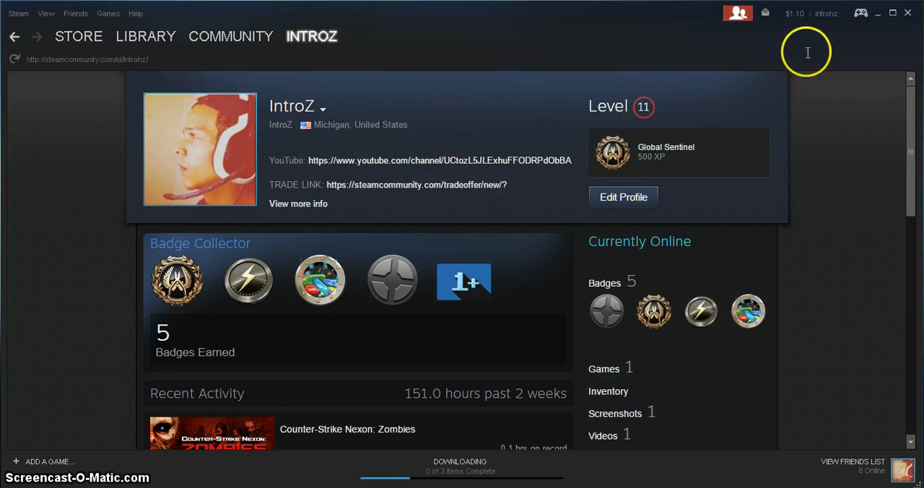
mouse_move(18, 13)
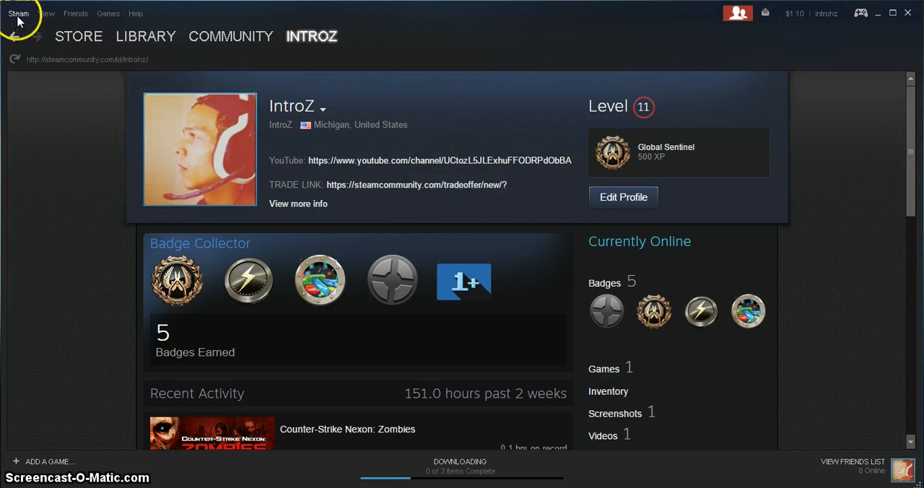
Step: Open Steam Settings from the Steam menu to show the Account page's Steam Guard status
click(18, 13)
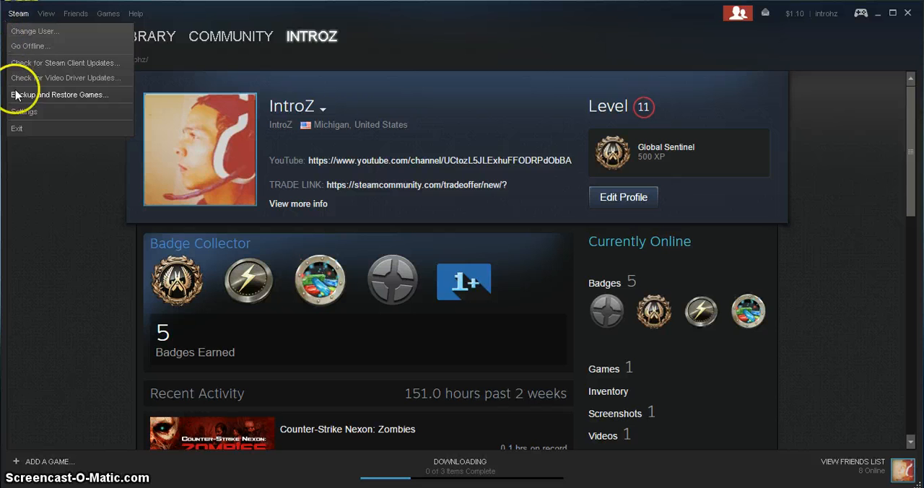
click(23, 111)
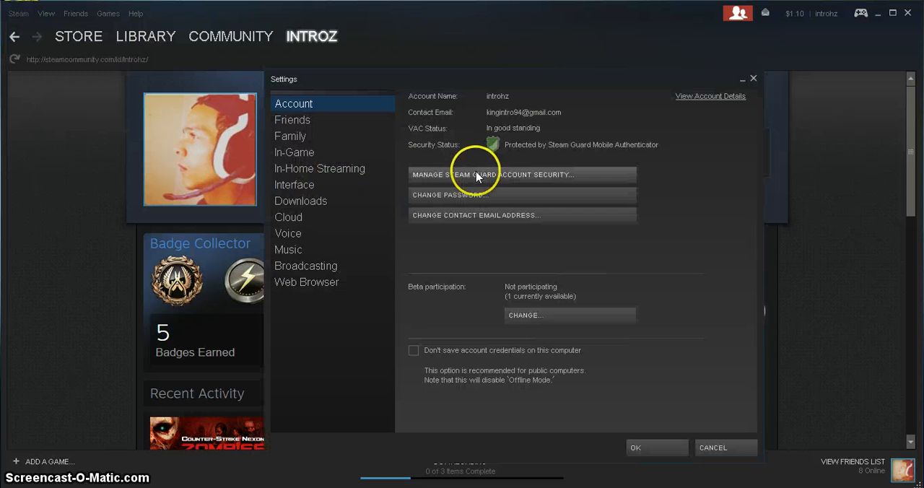
mouse_move(523, 181)
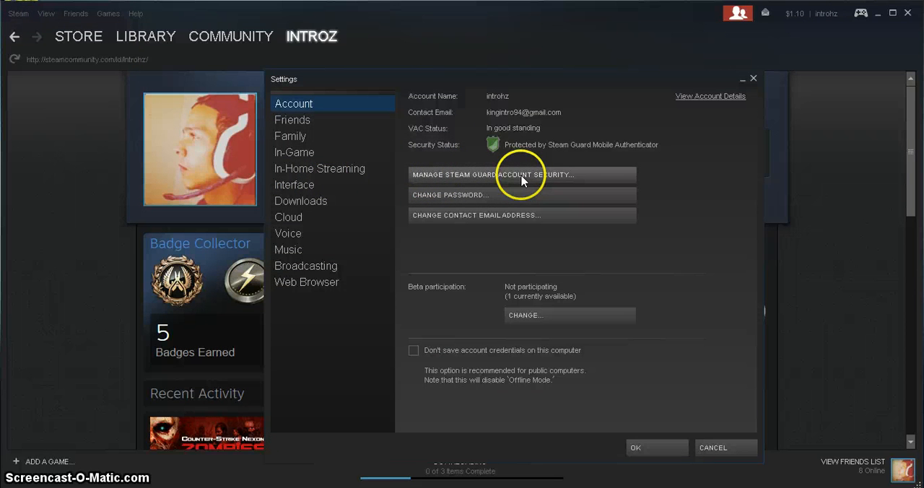
mouse_move(411, 183)
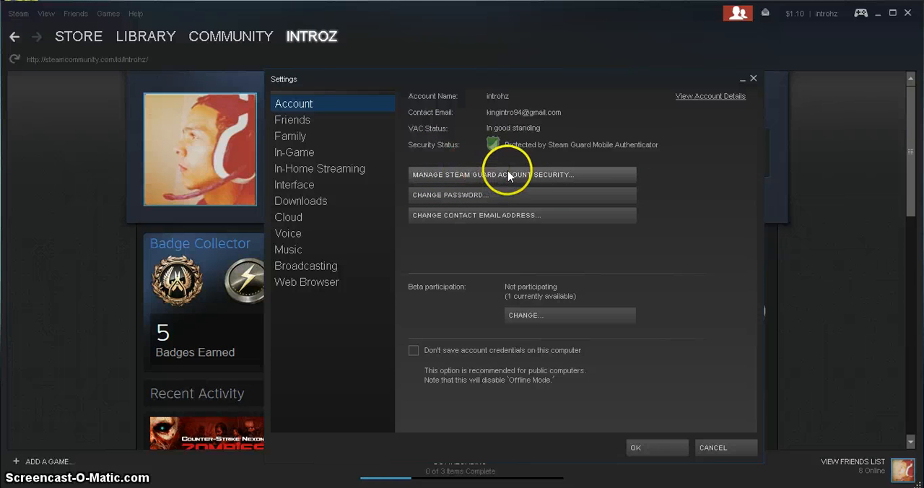
mouse_move(556, 178)
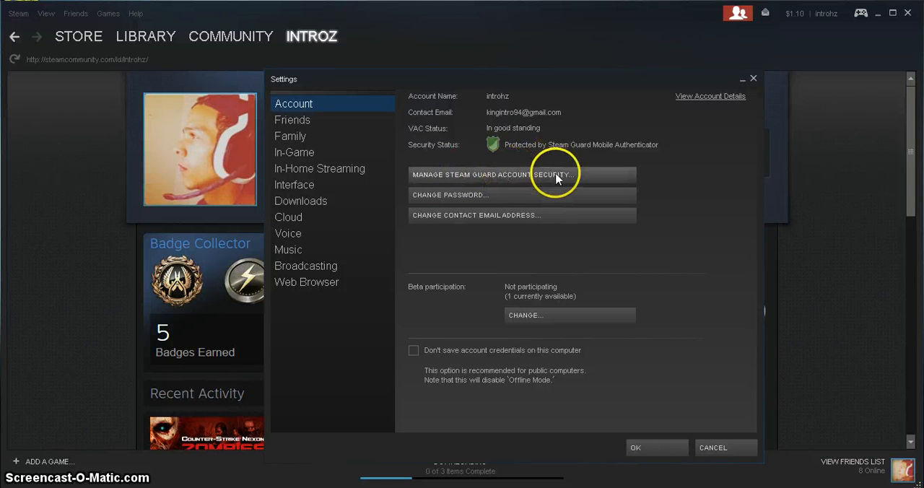
mouse_move(637, 175)
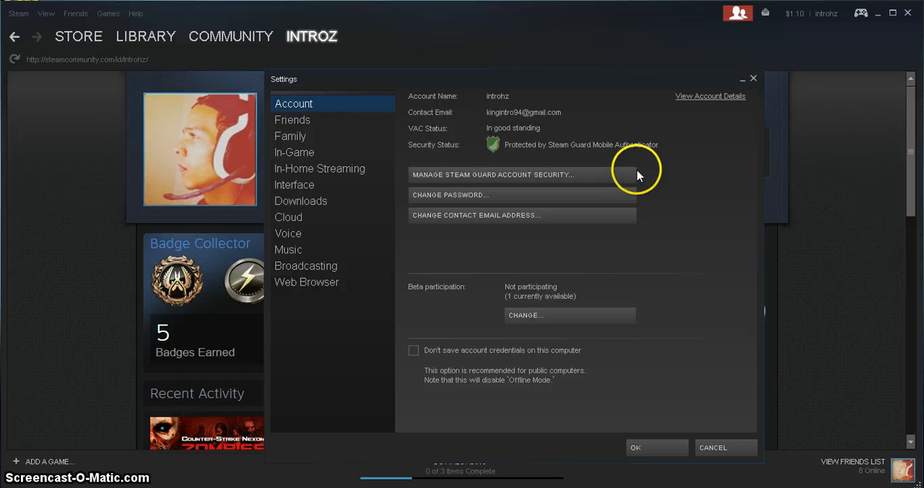
mouse_move(631, 146)
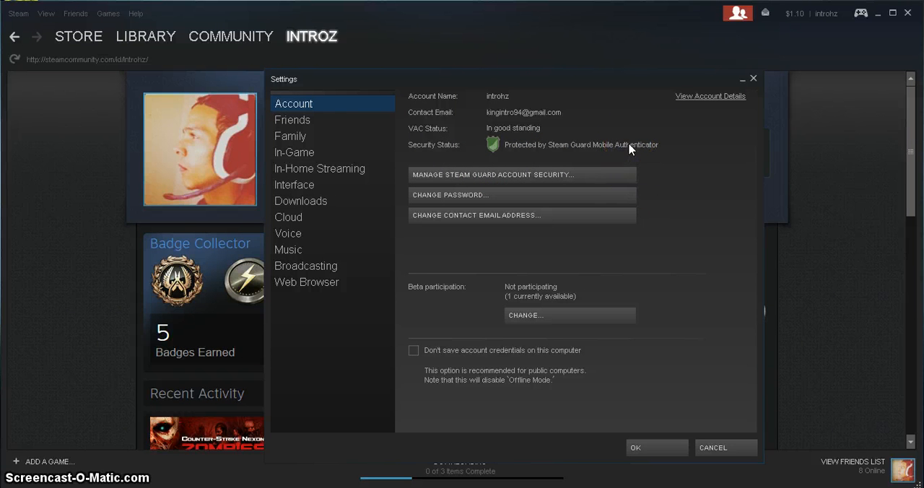
mouse_move(626, 143)
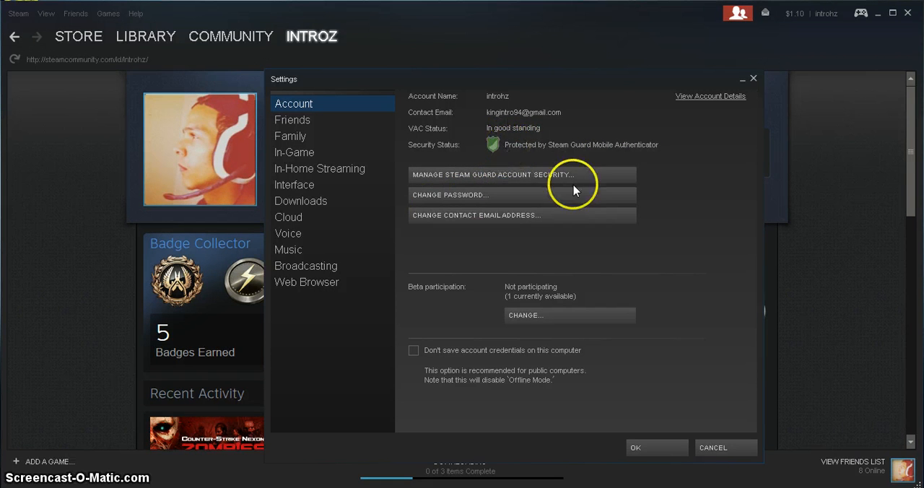
mouse_move(619, 157)
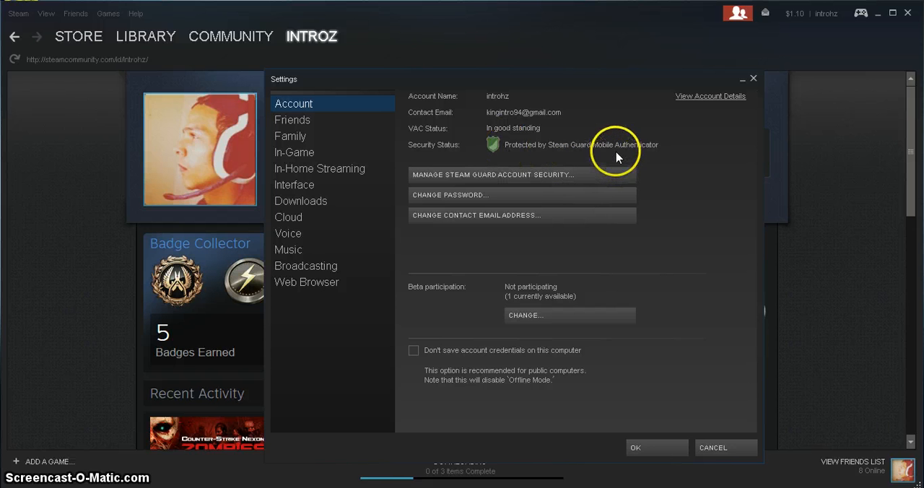
mouse_move(631, 139)
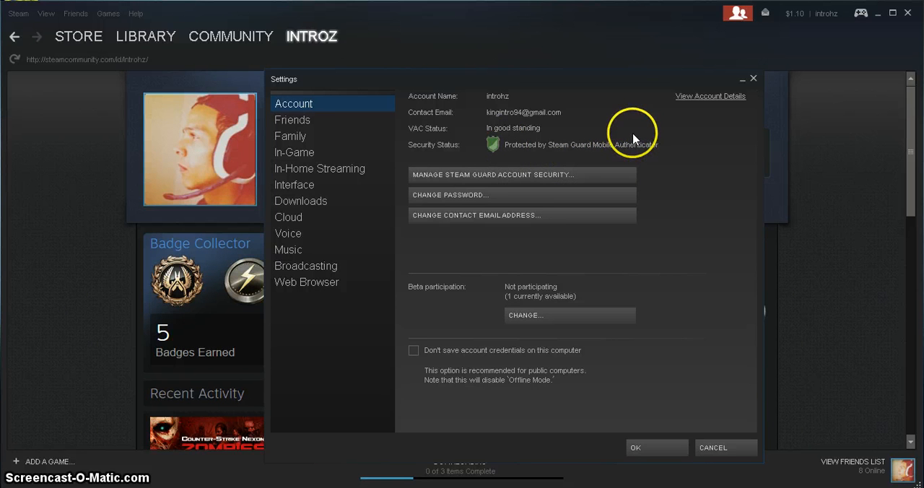
mouse_move(552, 253)
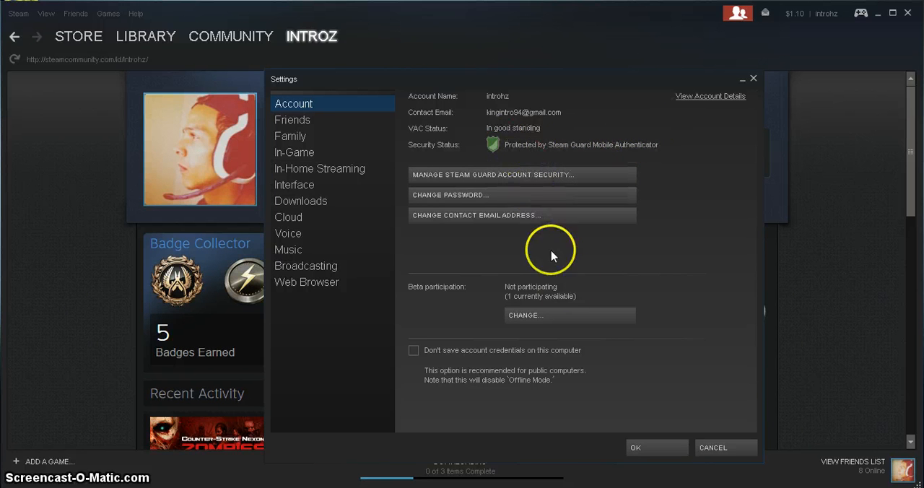
mouse_move(613, 289)
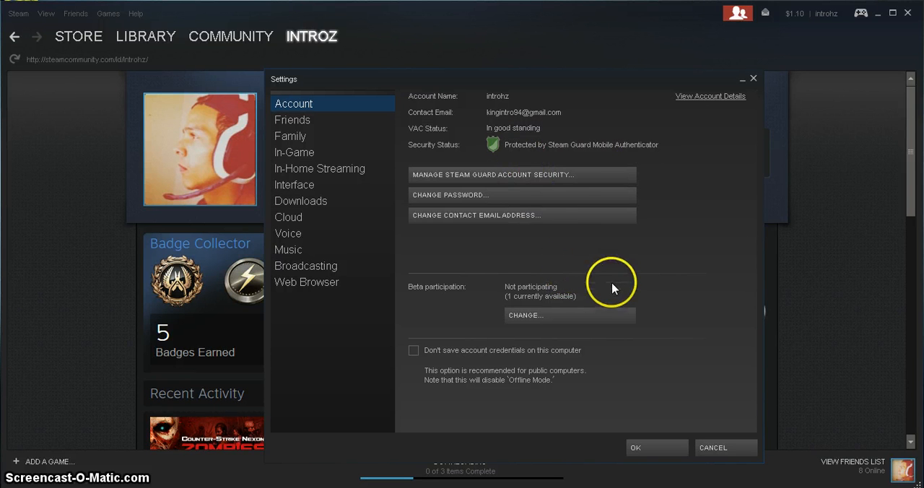
mouse_move(495, 455)
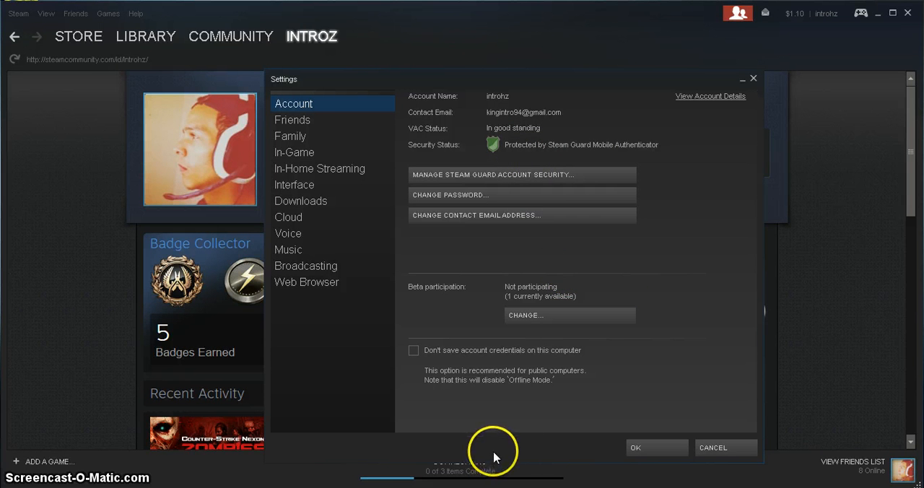